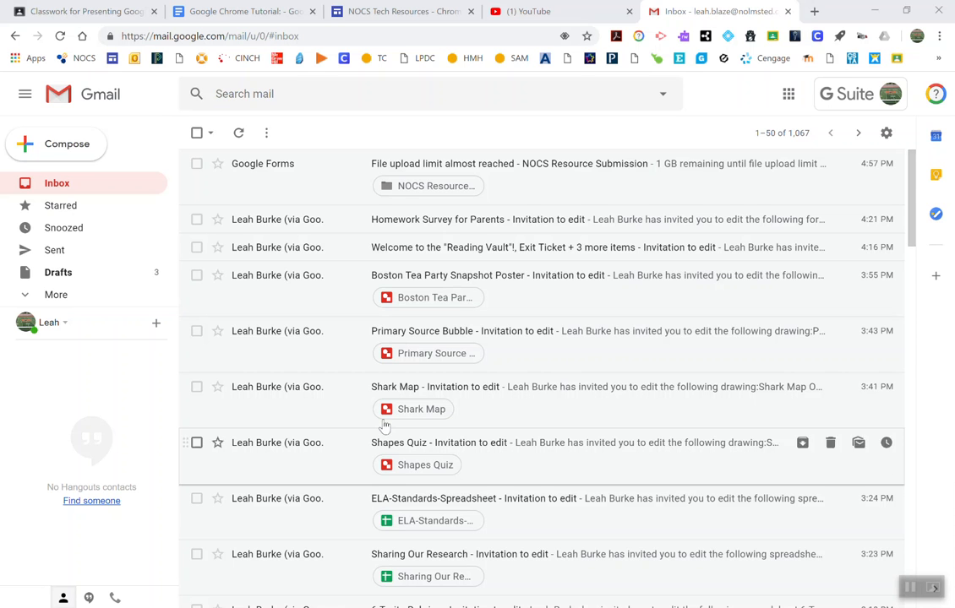
pyautogui.moveTo(304, 233)
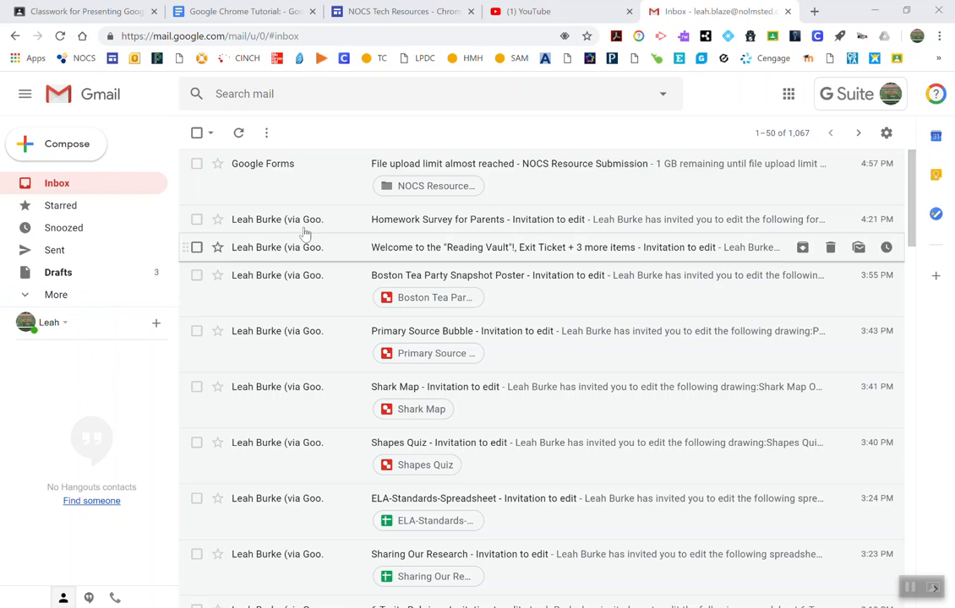
pyautogui.moveTo(328, 528)
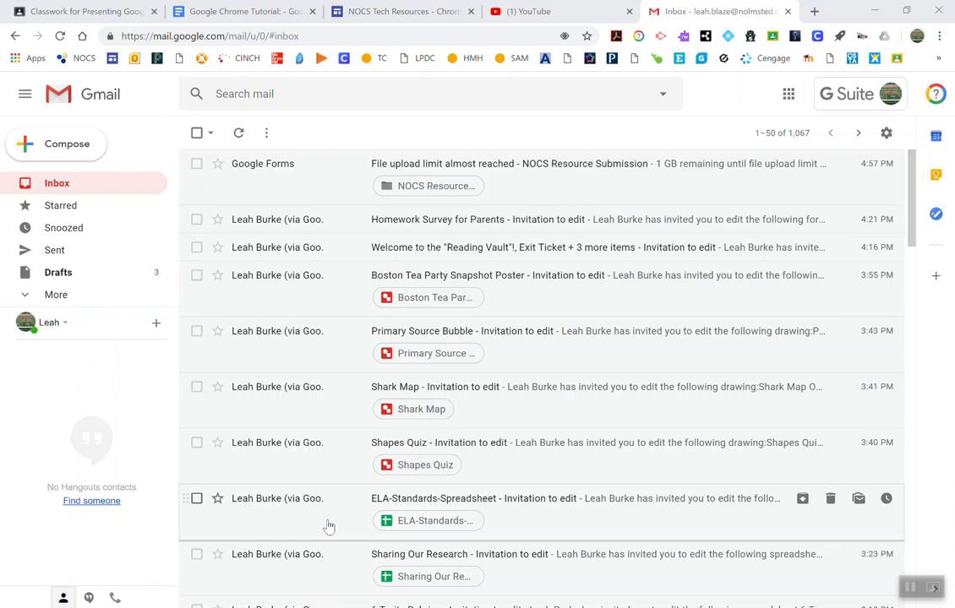
# Search the mailbox for 'primary source' and return to the search box to refine the words.
pyautogui.scroll(-3)
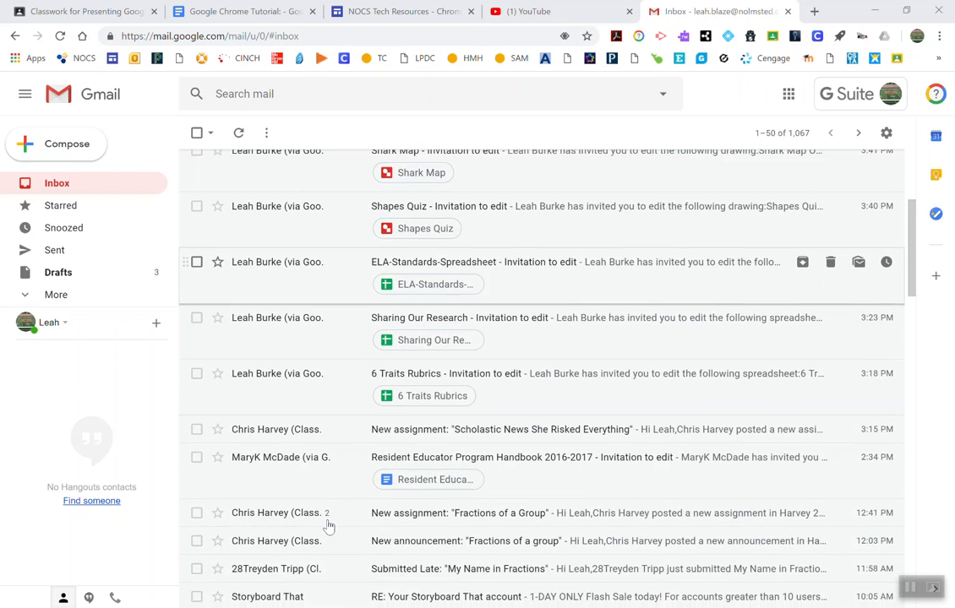
pyautogui.scroll(3)
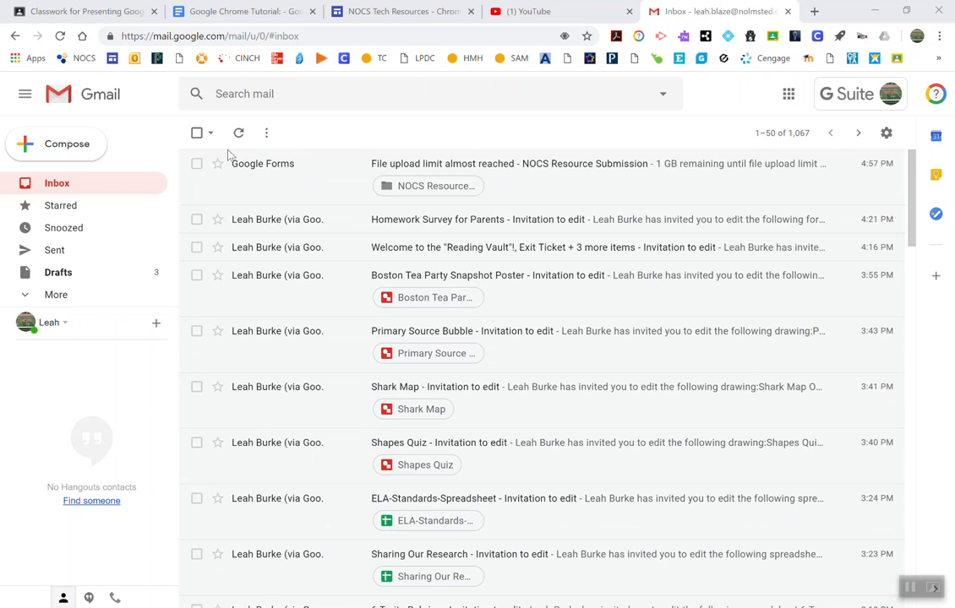
pyautogui.moveTo(121, 446)
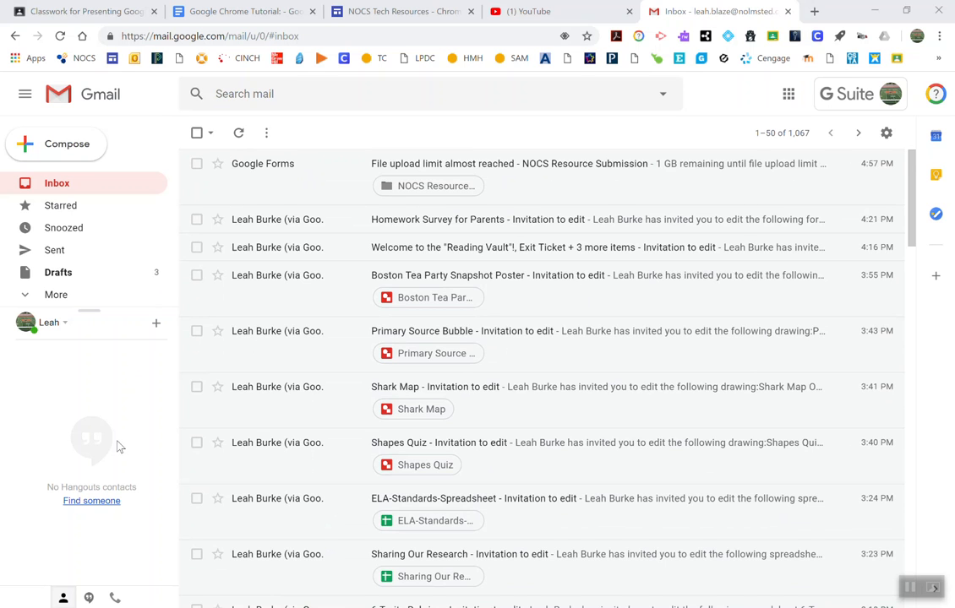
pyautogui.moveTo(122, 397)
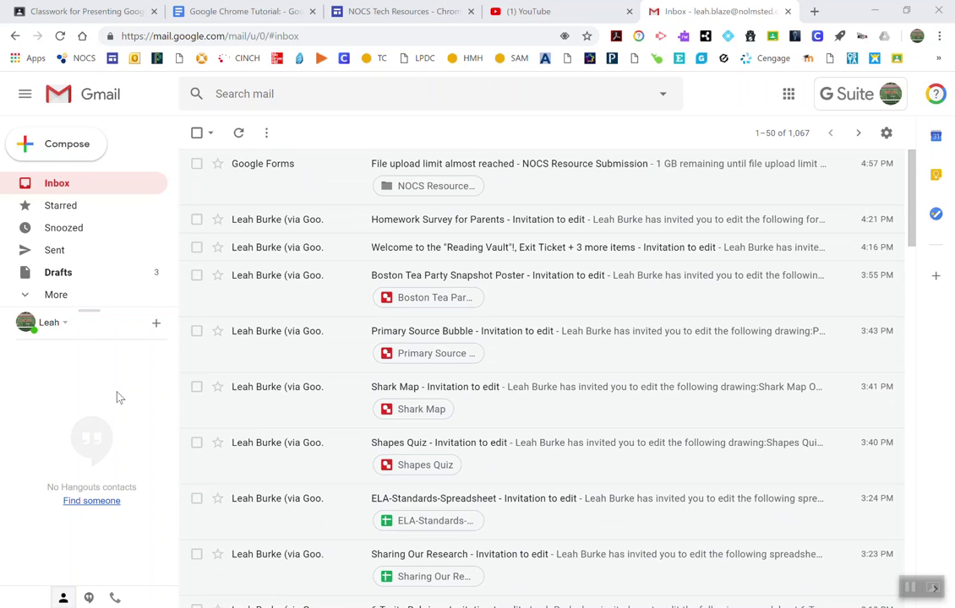
pyautogui.moveTo(51, 183)
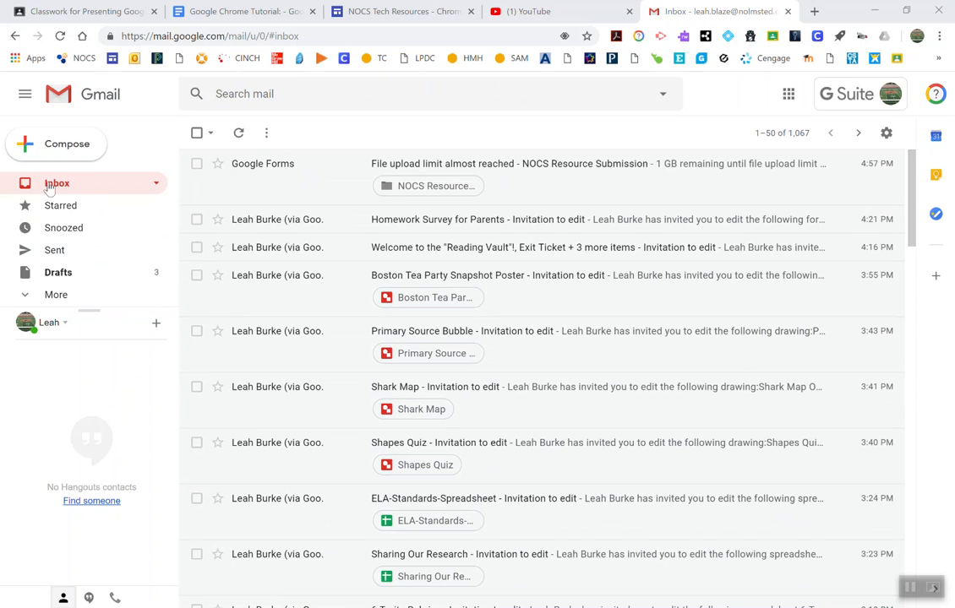
pyautogui.moveTo(592, 162)
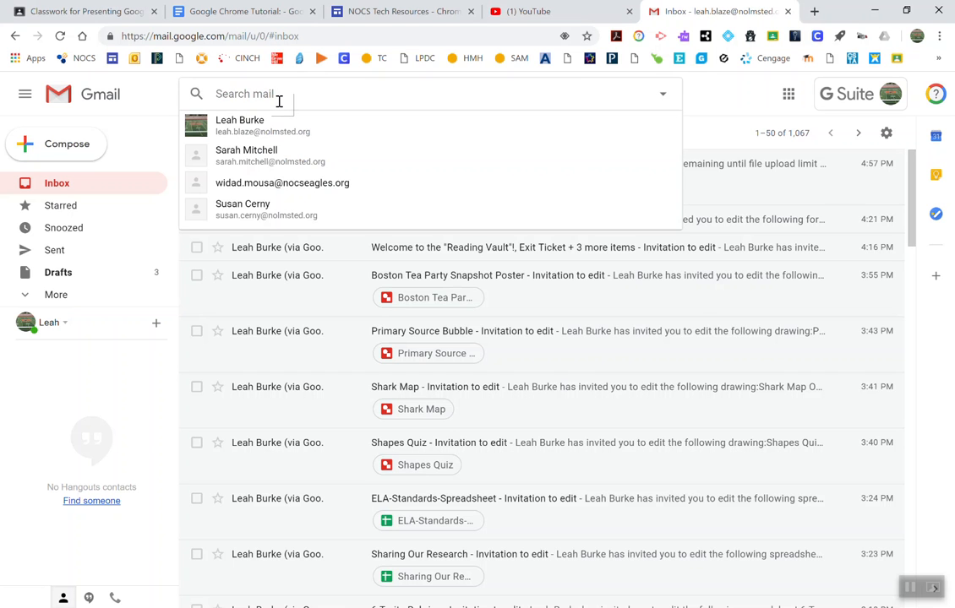
pyautogui.write('primary s')
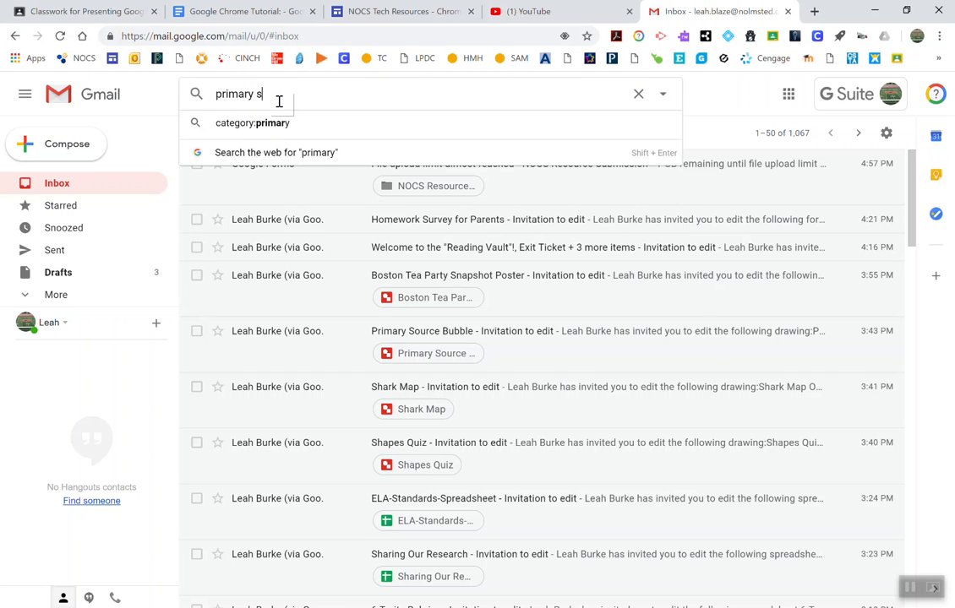
pyautogui.press('Return')
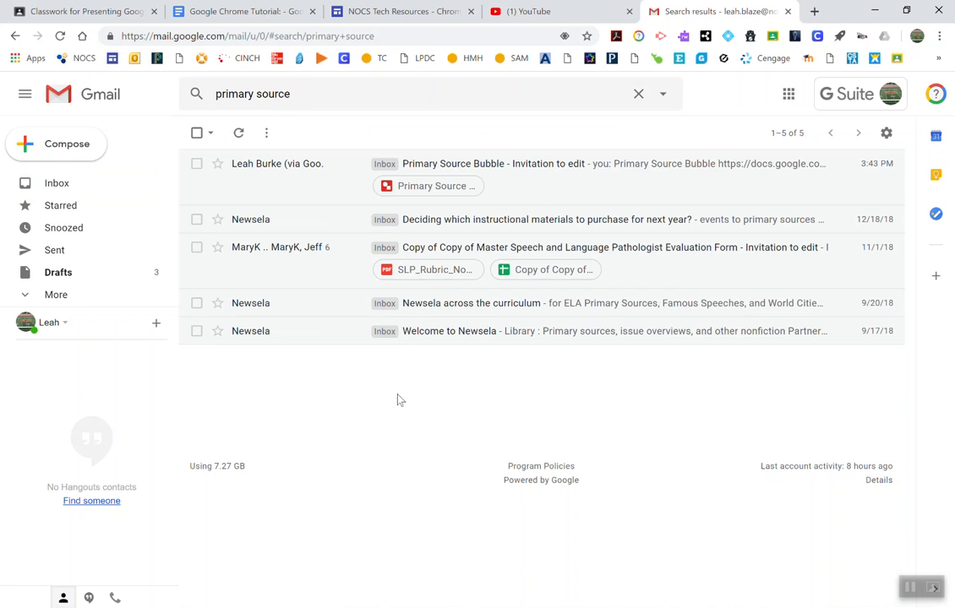
pyautogui.click(397, 94)
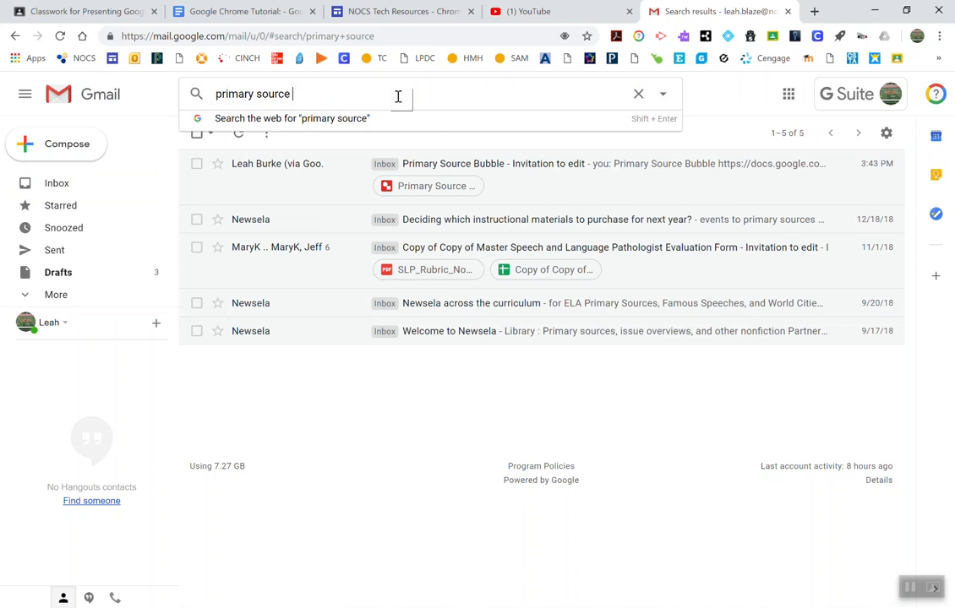
pyautogui.press('Backspace')
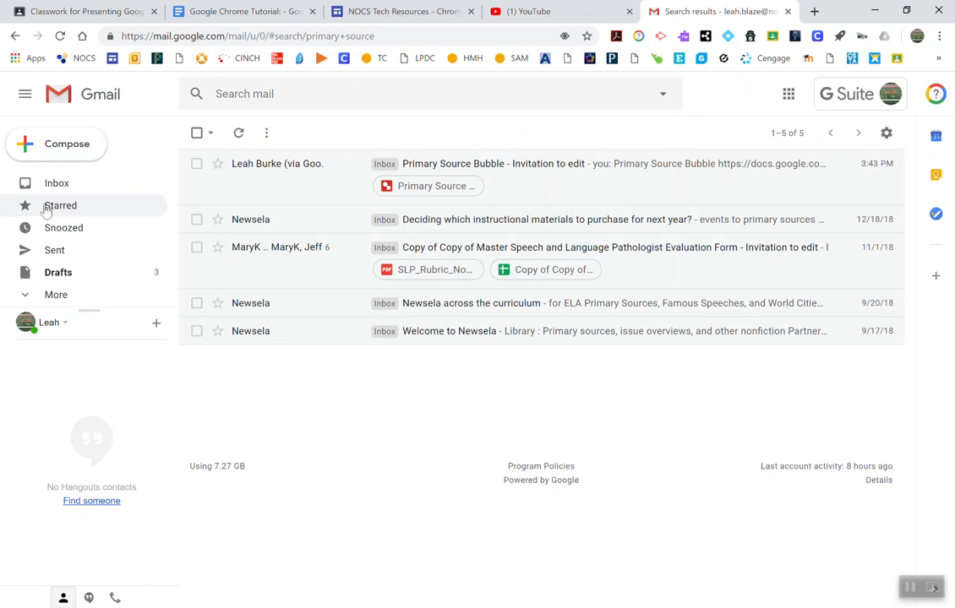
pyautogui.moveTo(76, 155)
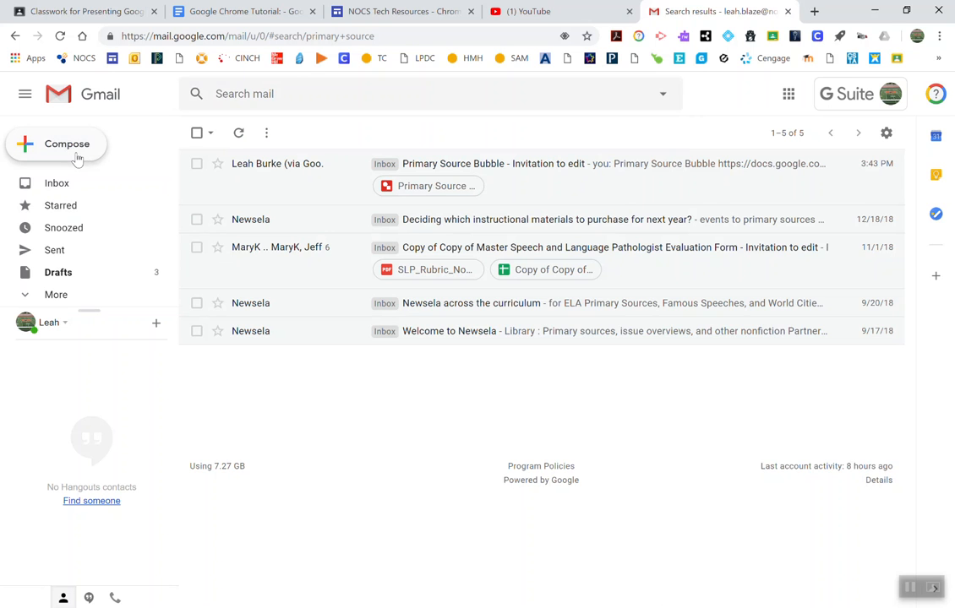
# Start a new message, leave it essentially empty and close it so it stays in Drafts.
pyautogui.click(58, 143)
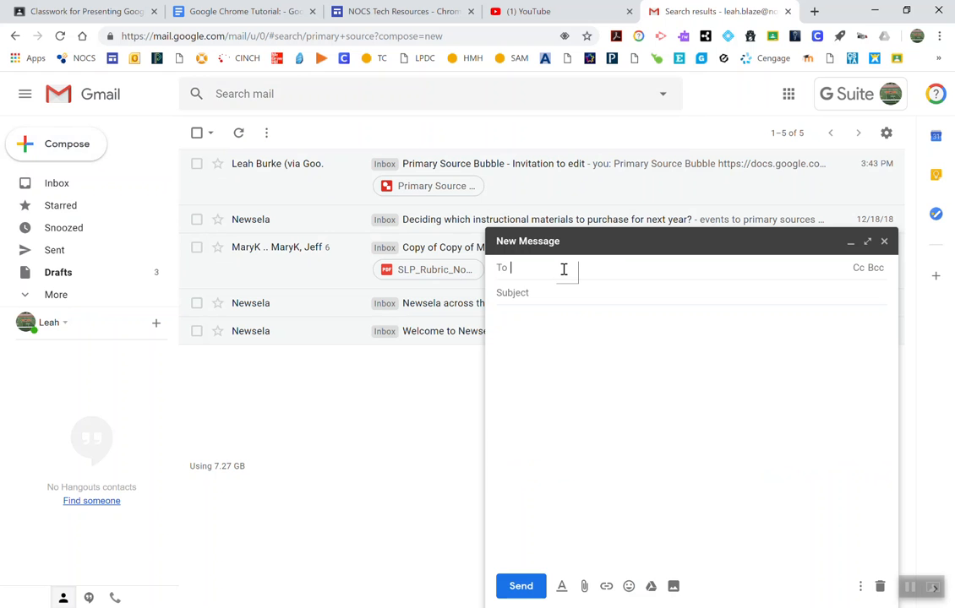
pyautogui.write('no')
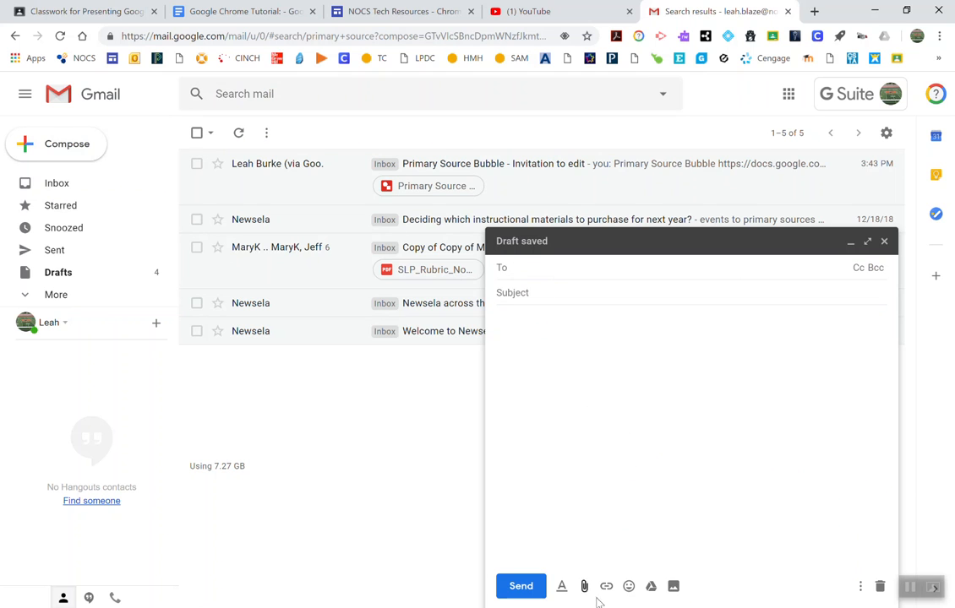
pyautogui.moveTo(651, 585)
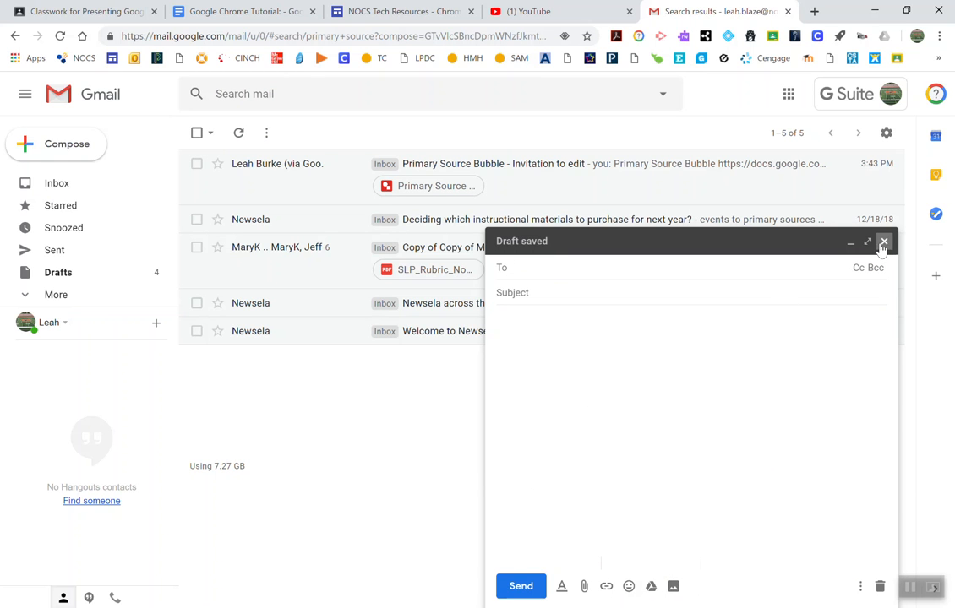
pyautogui.click(884, 241)
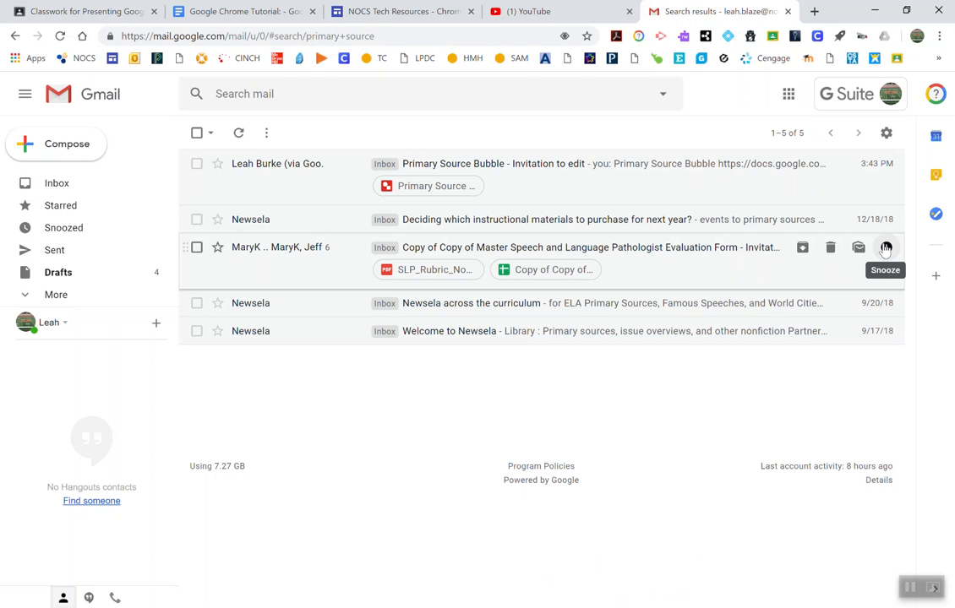
pyautogui.moveTo(676, 404)
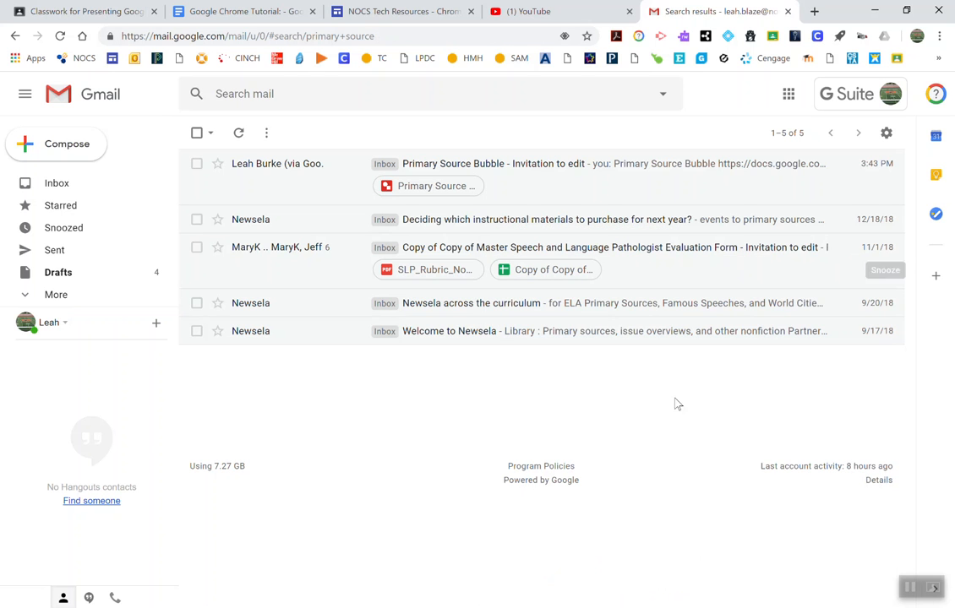
pyautogui.moveTo(659, 434)
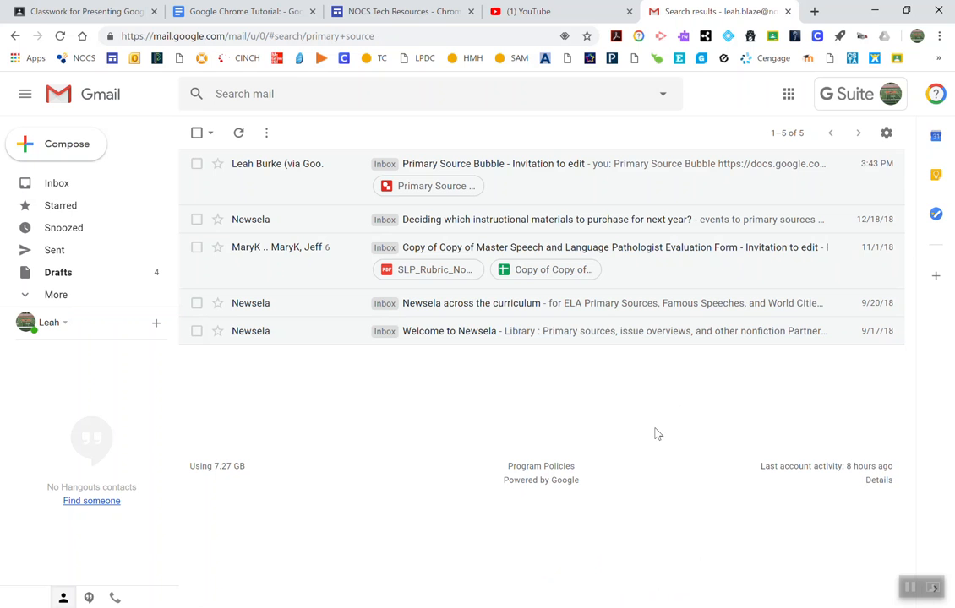
pyautogui.moveTo(358, 444)
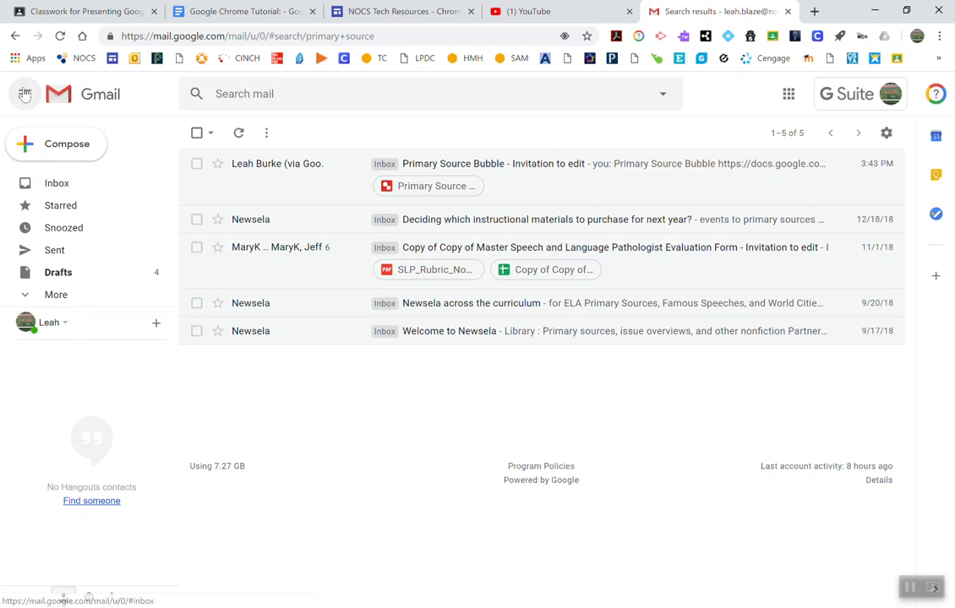
pyautogui.moveTo(234, 142)
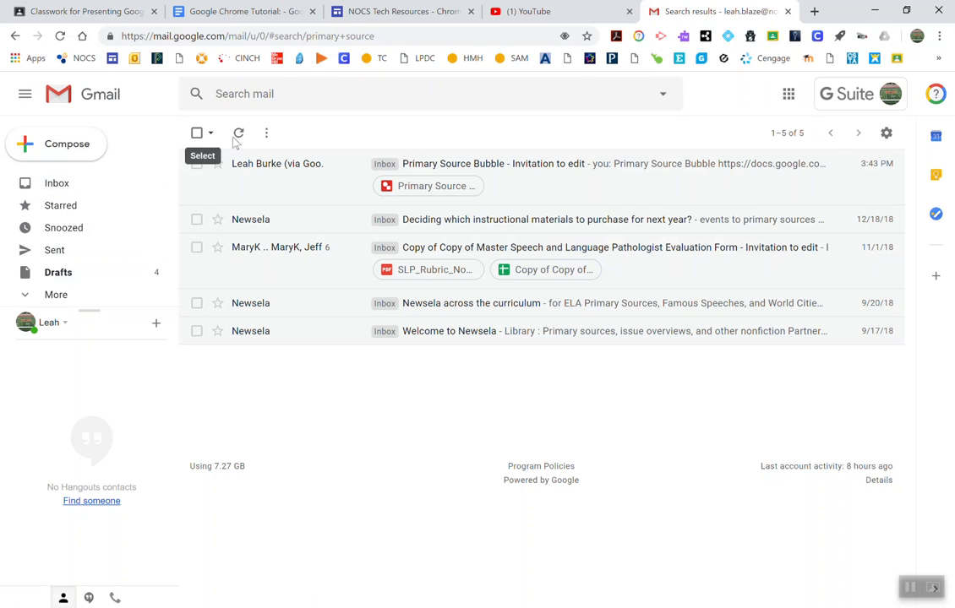
pyautogui.moveTo(848, 139)
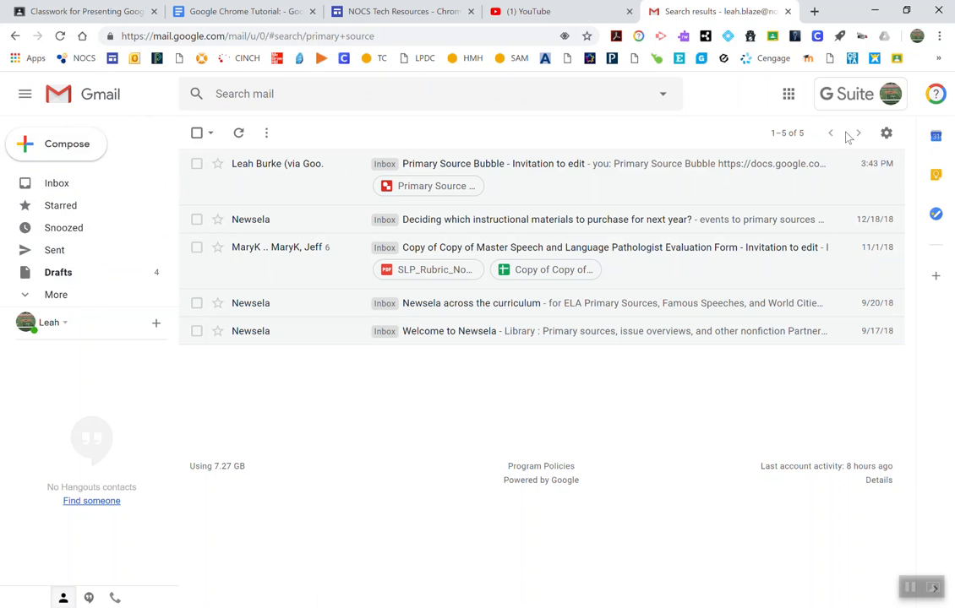
# Go from the settings menu to the Forwarding and POP/IMAP section of Gmail Settings.
pyautogui.click(885, 132)
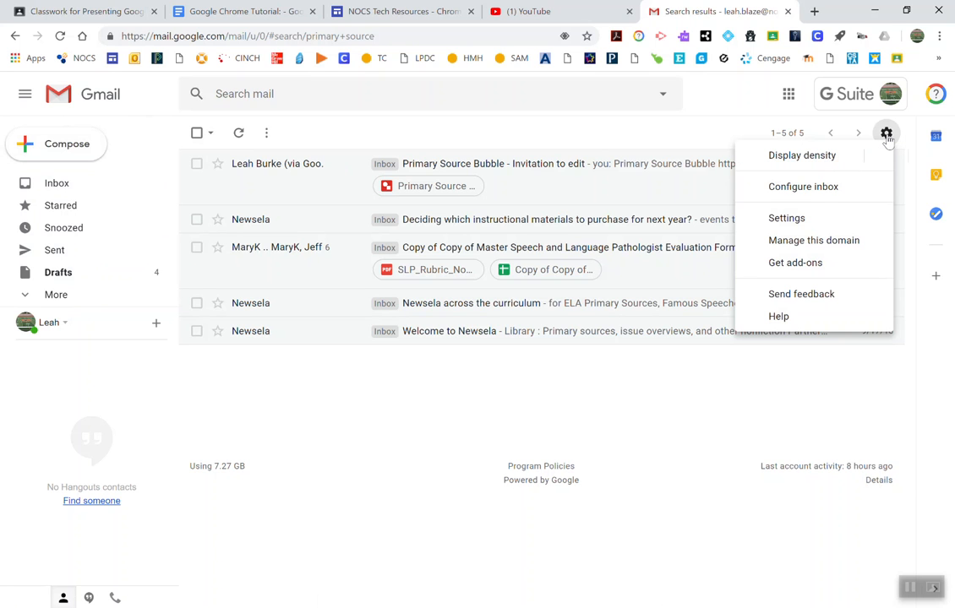
pyautogui.moveTo(787, 218)
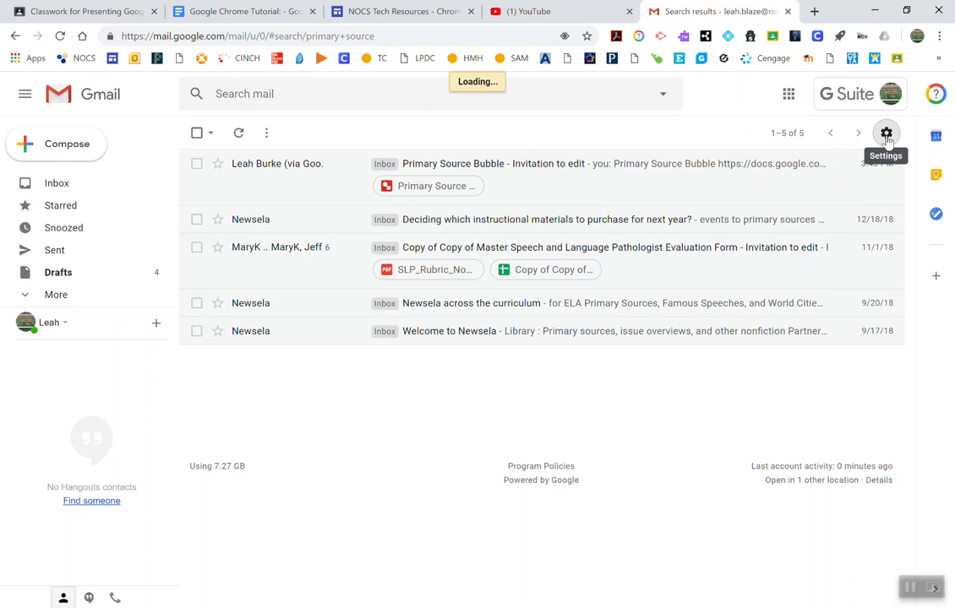
pyautogui.click(886, 132)
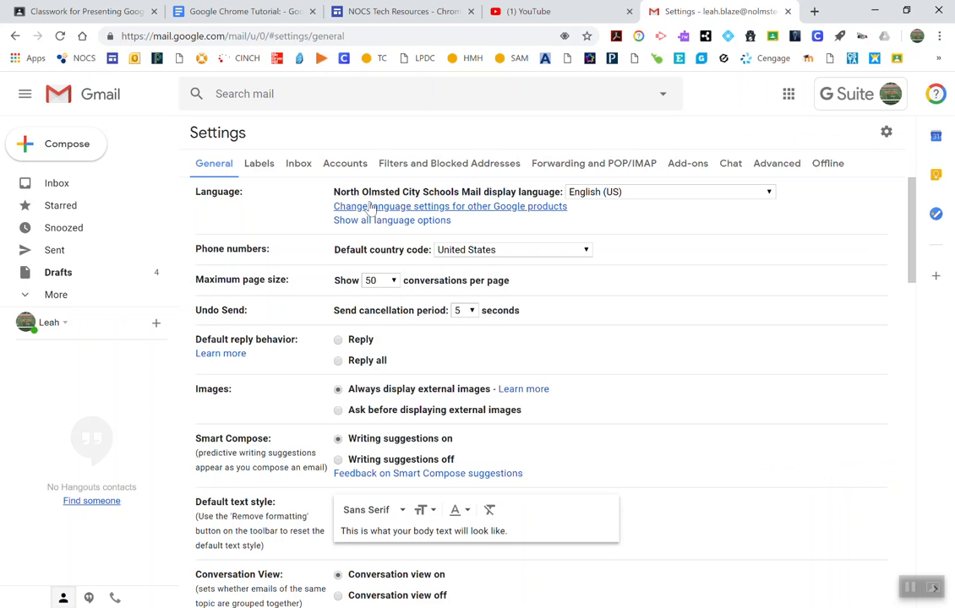
pyautogui.moveTo(450, 162)
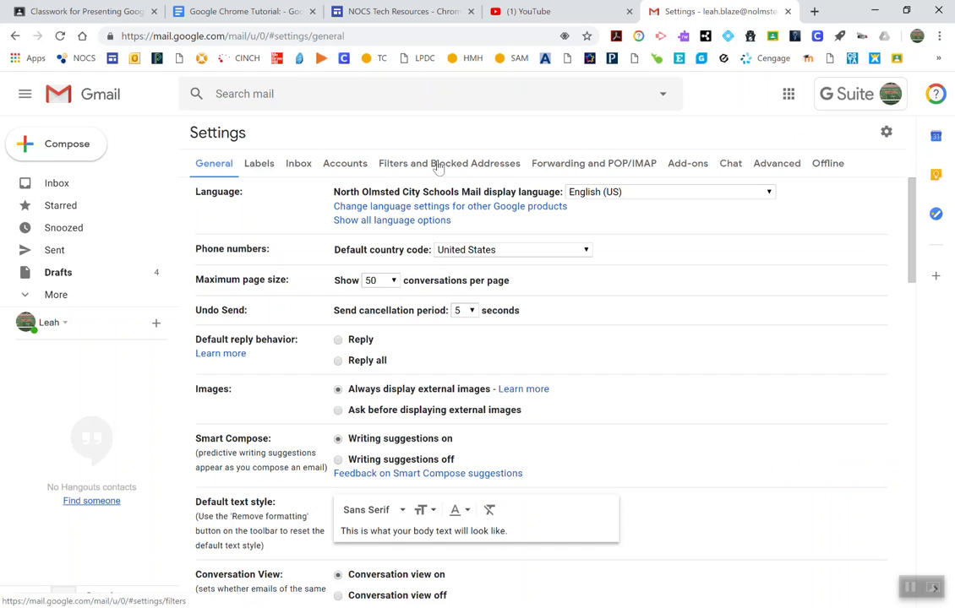
pyautogui.click(595, 162)
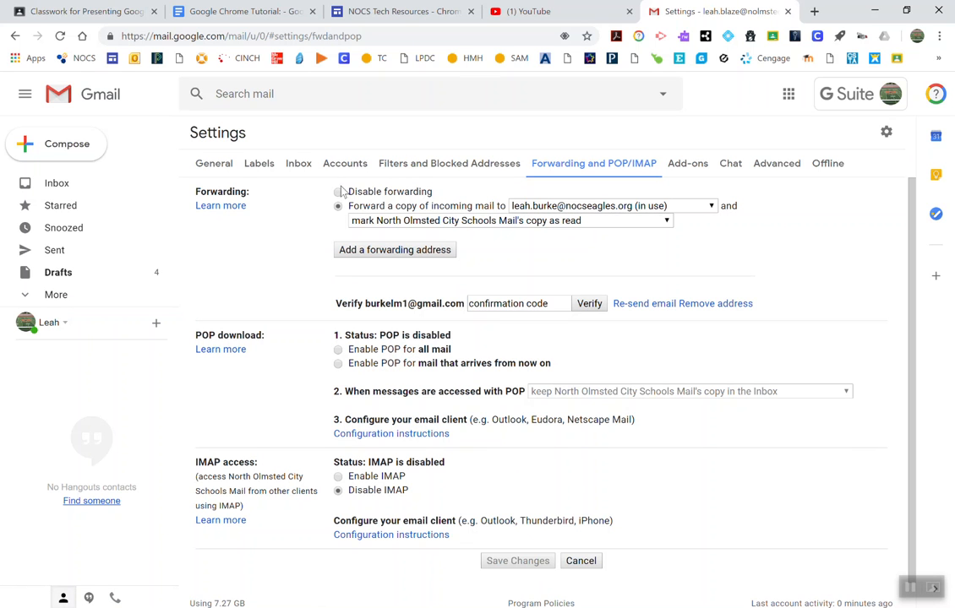
# Remove the unverified forwarding address, confirm it, and keep 'Forward a copy of incoming mail' selected.
pyautogui.click(338, 206)
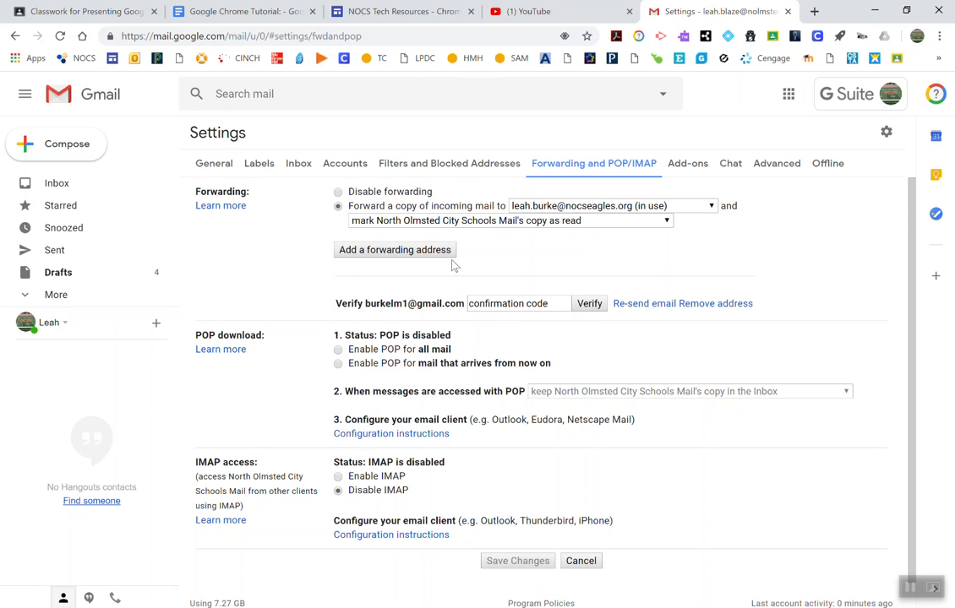
pyautogui.moveTo(391, 318)
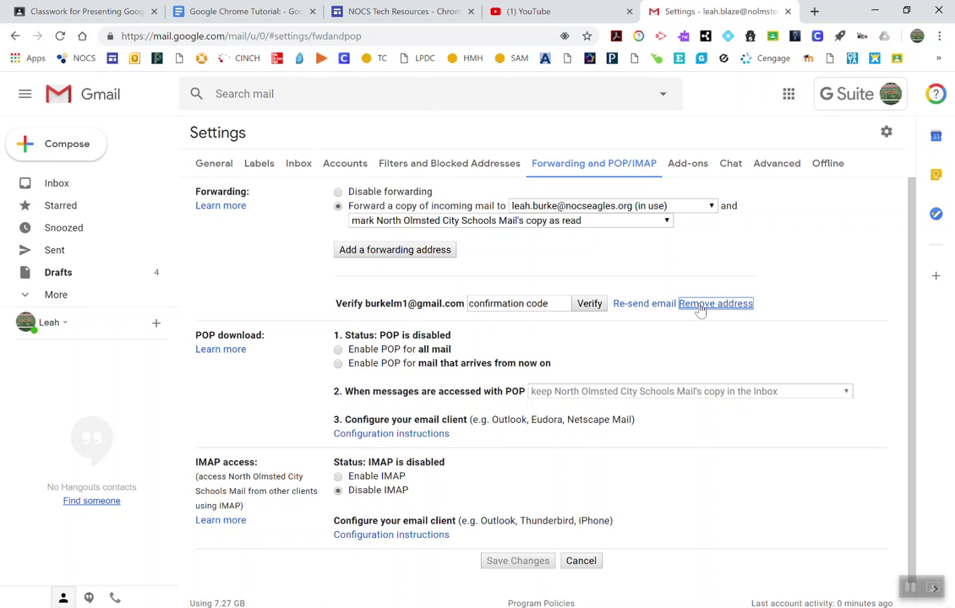
pyautogui.click(714, 304)
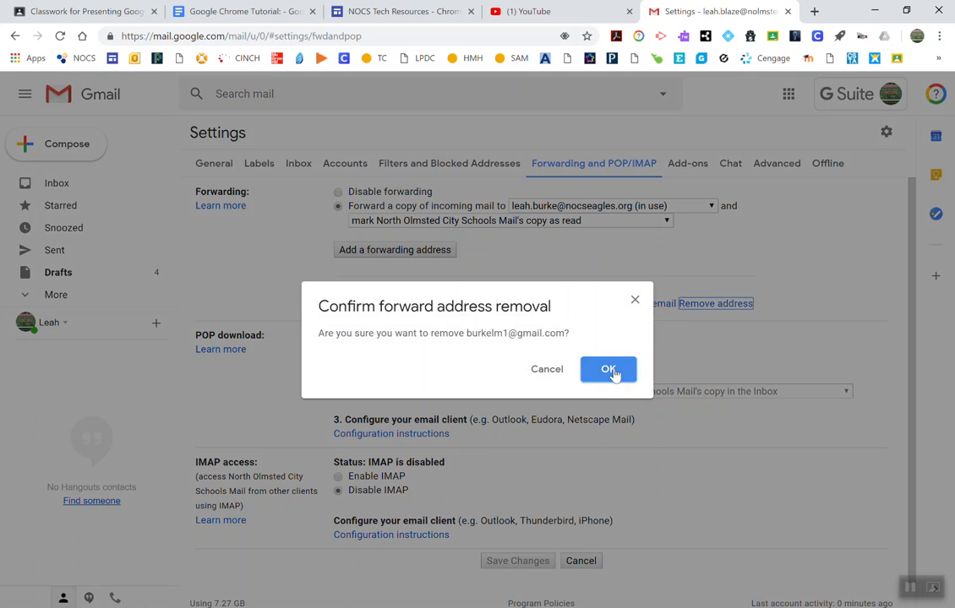
pyautogui.click(608, 368)
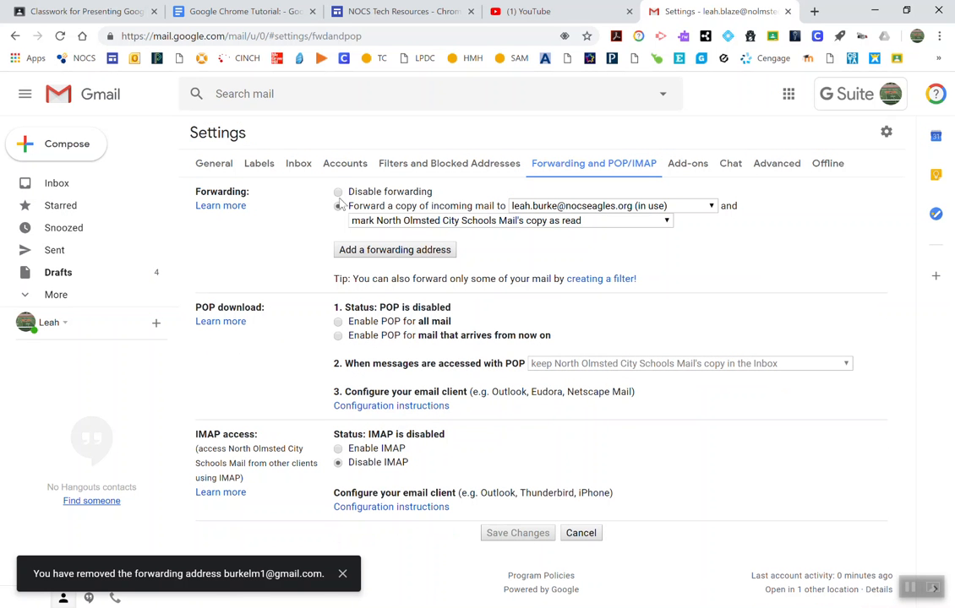
pyautogui.click(394, 251)
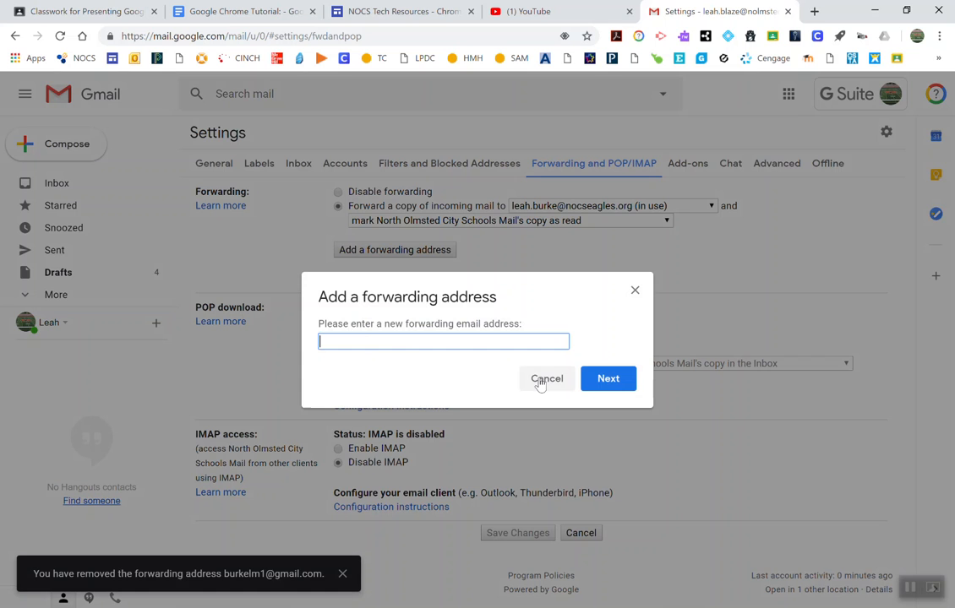
pyautogui.click(548, 378)
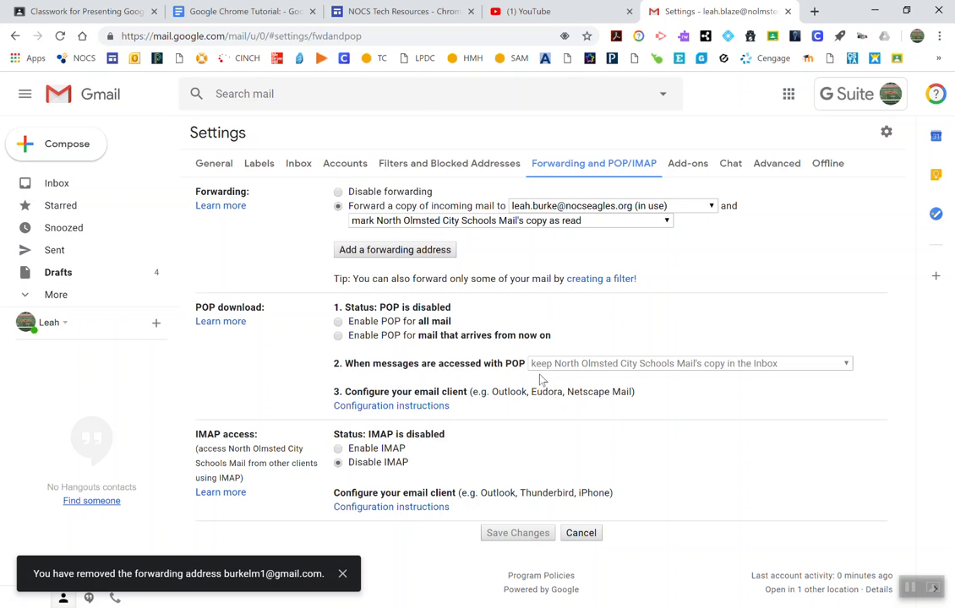
pyautogui.moveTo(260, 233)
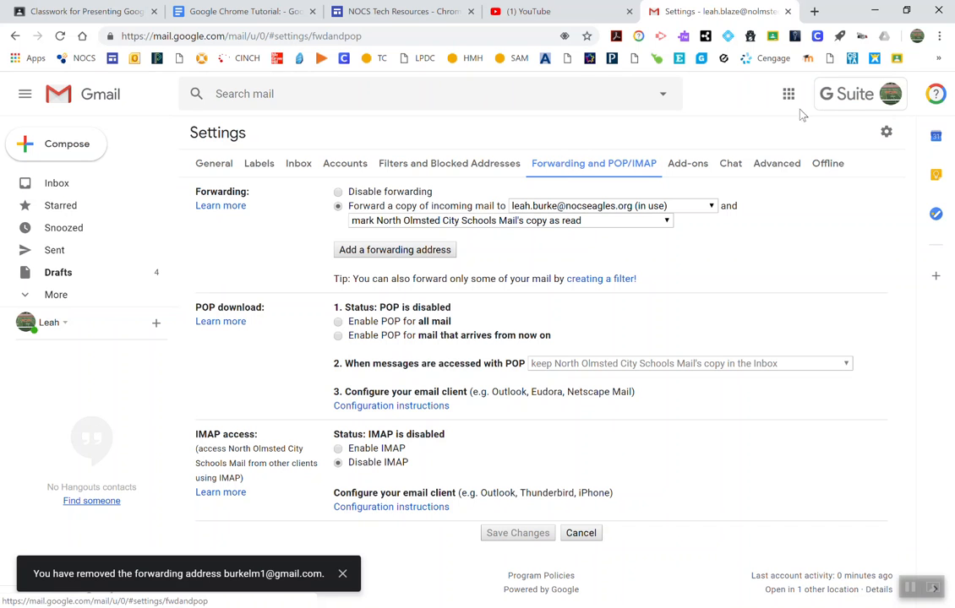
pyautogui.moveTo(604, 184)
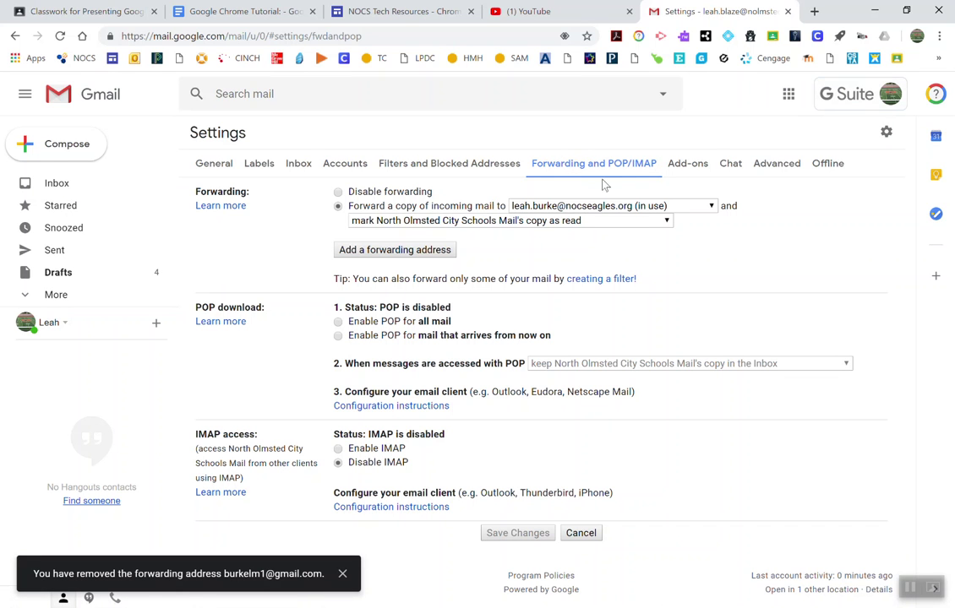
pyautogui.moveTo(422, 210)
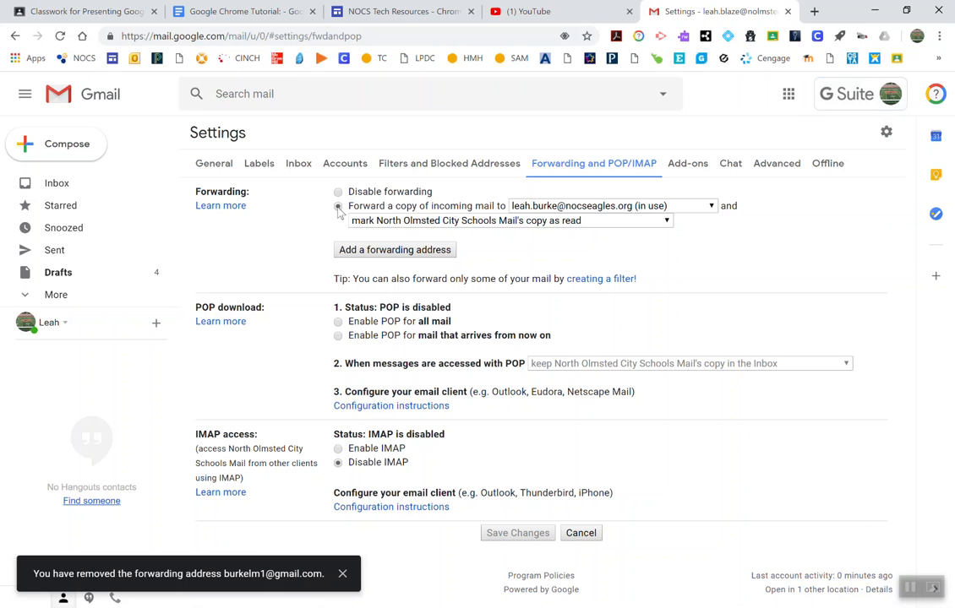
pyautogui.click(338, 206)
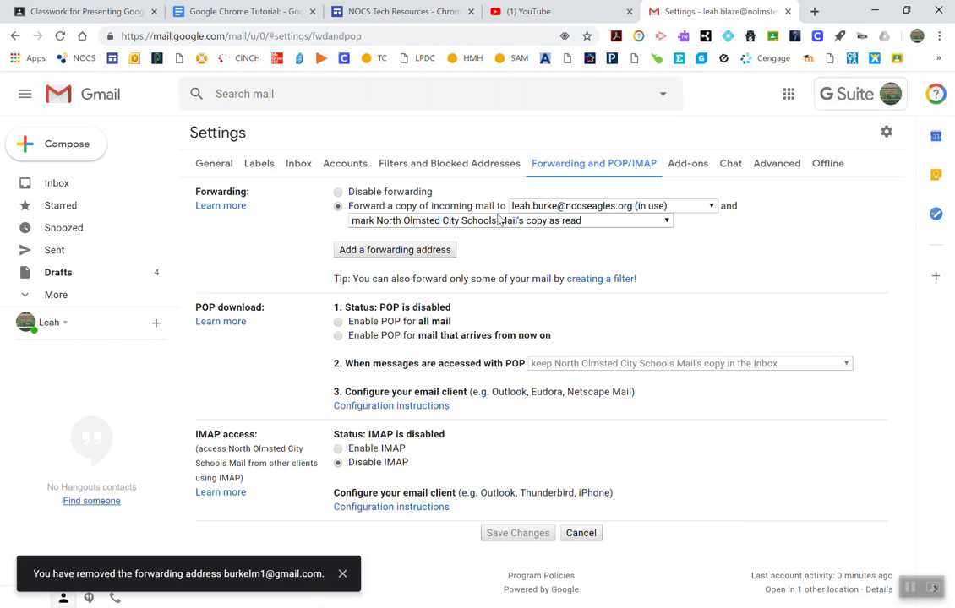
pyautogui.moveTo(602, 213)
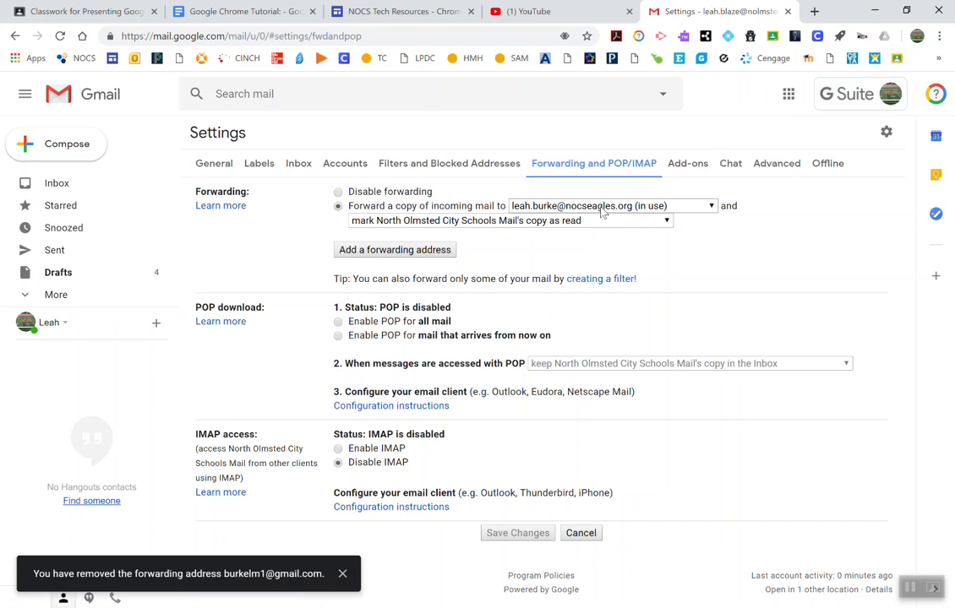
pyautogui.moveTo(642, 216)
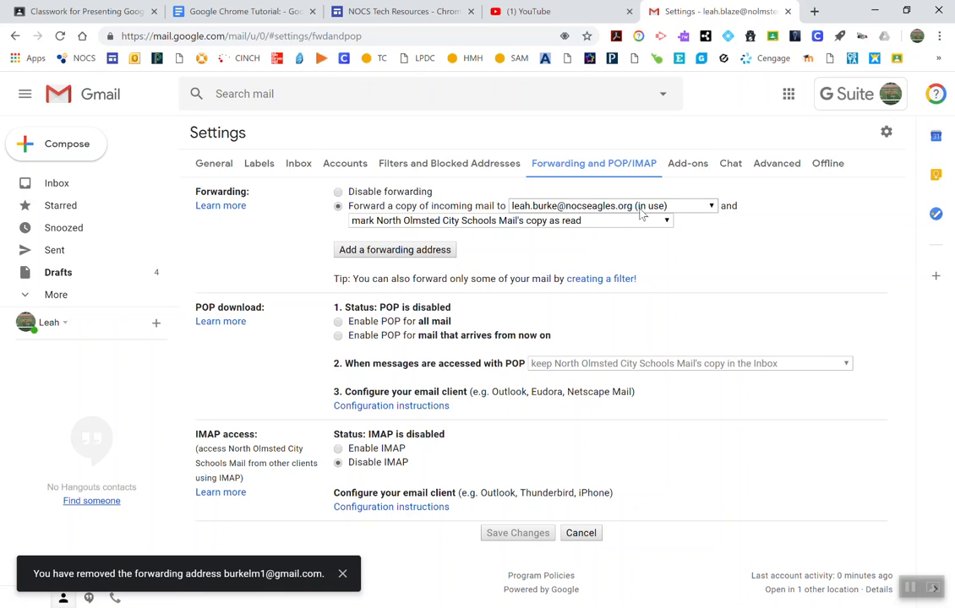
pyautogui.moveTo(674, 200)
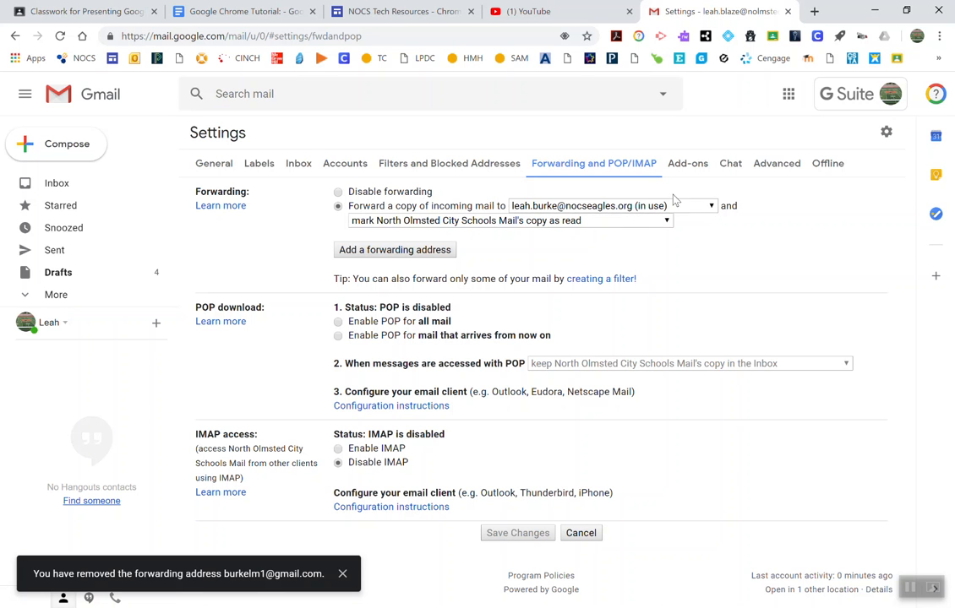
pyautogui.click(666, 220)
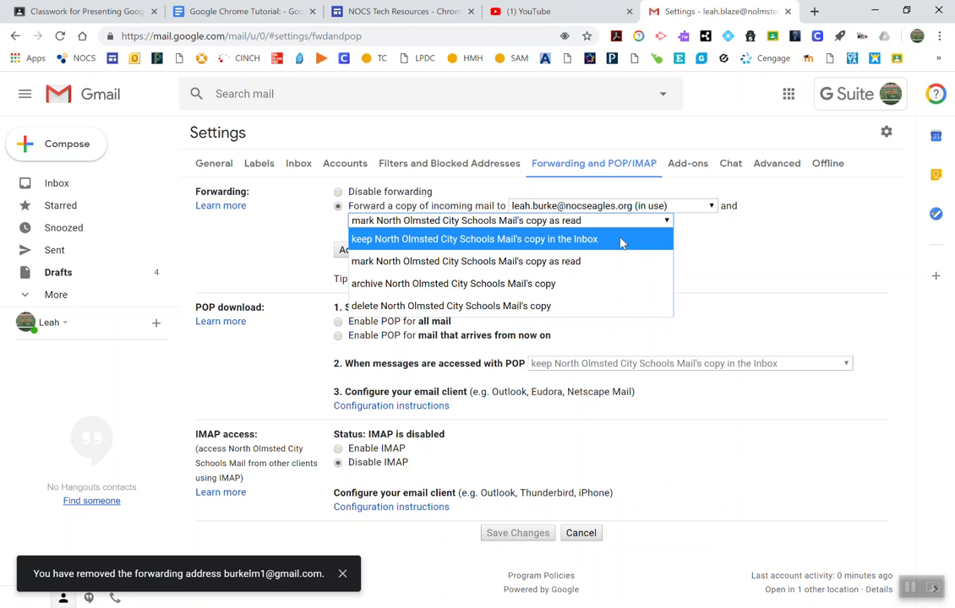
pyautogui.moveTo(600, 260)
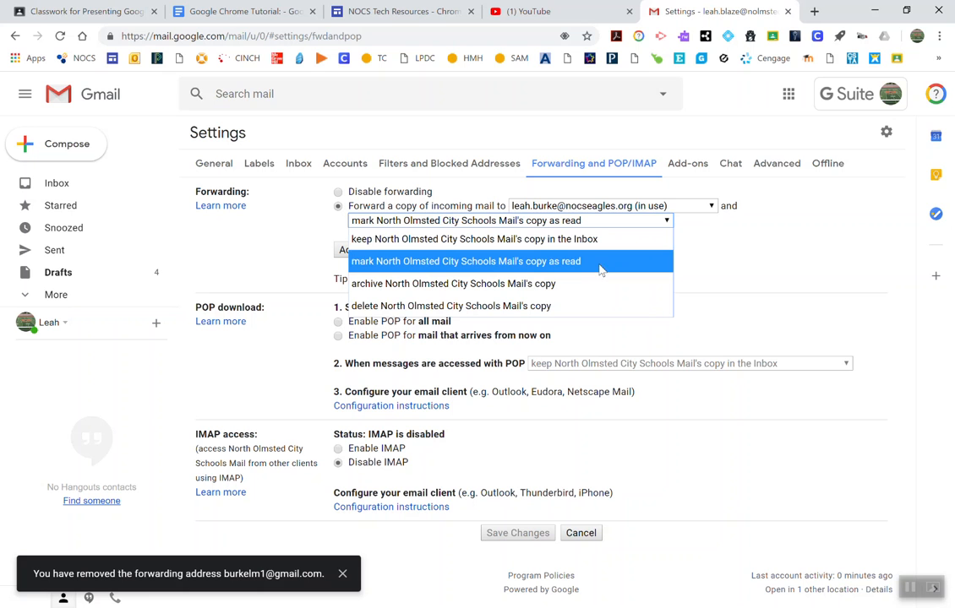
pyautogui.moveTo(595, 266)
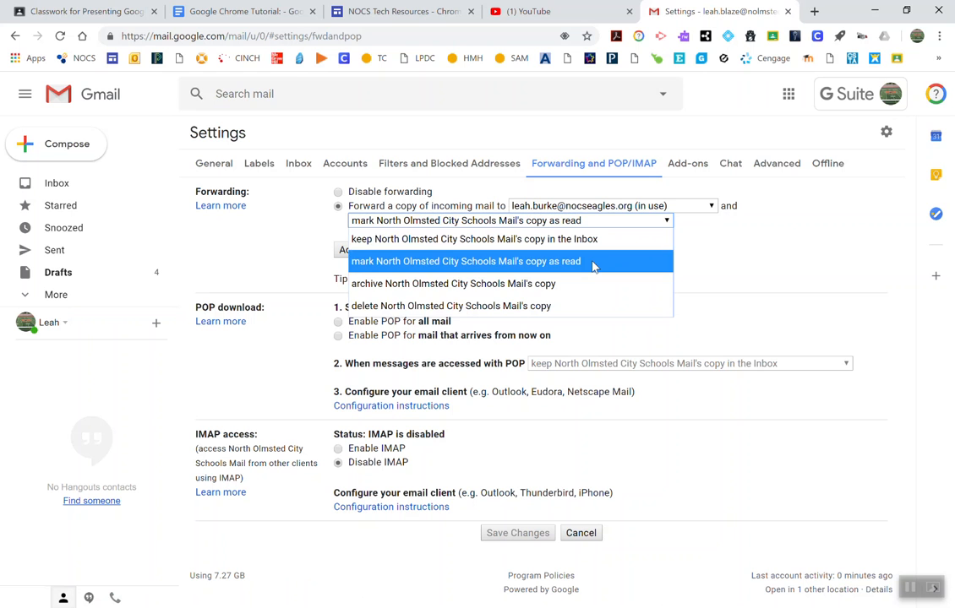
pyautogui.moveTo(577, 284)
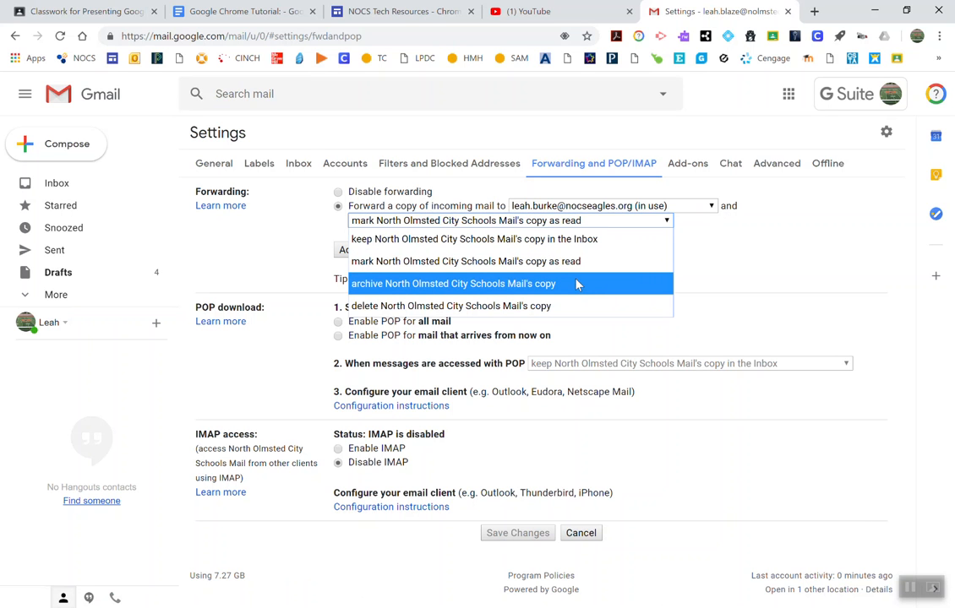
pyautogui.moveTo(578, 289)
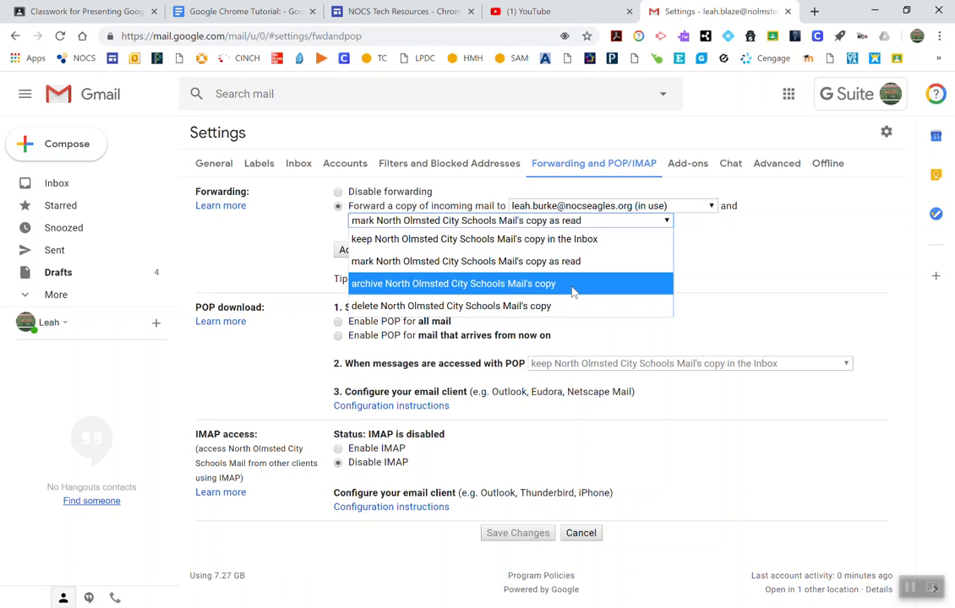
pyautogui.moveTo(566, 261)
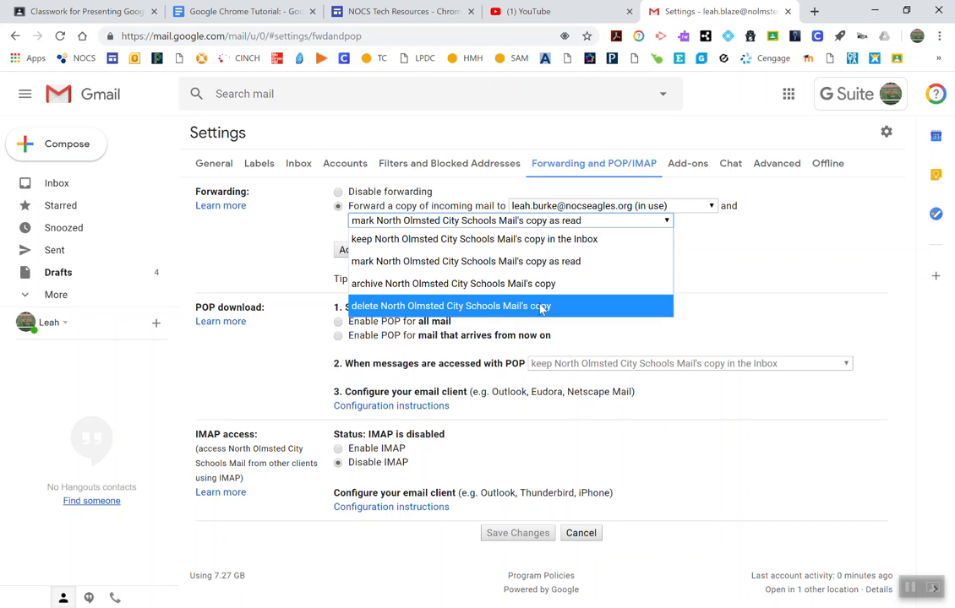
pyautogui.moveTo(561, 313)
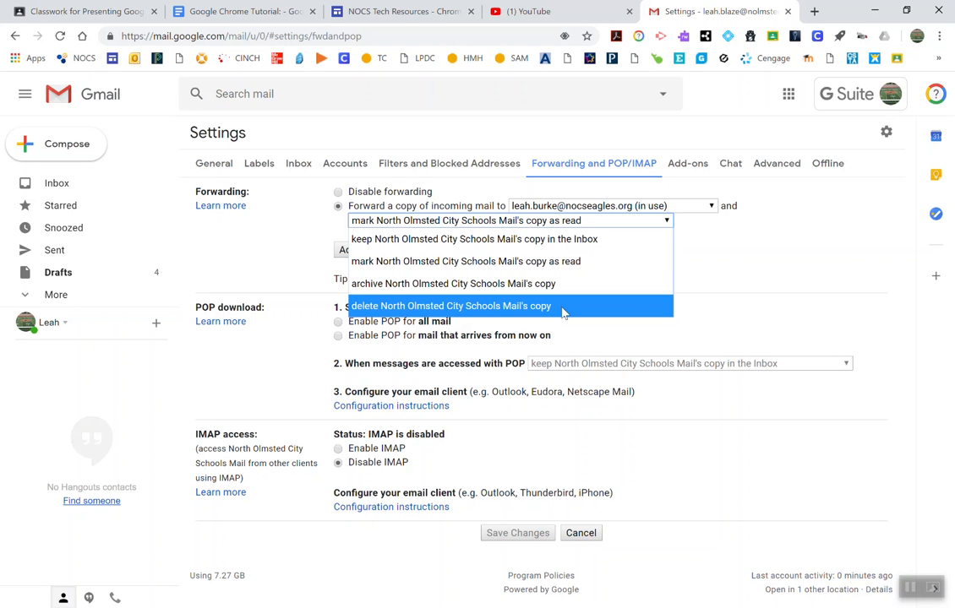
pyautogui.moveTo(580, 260)
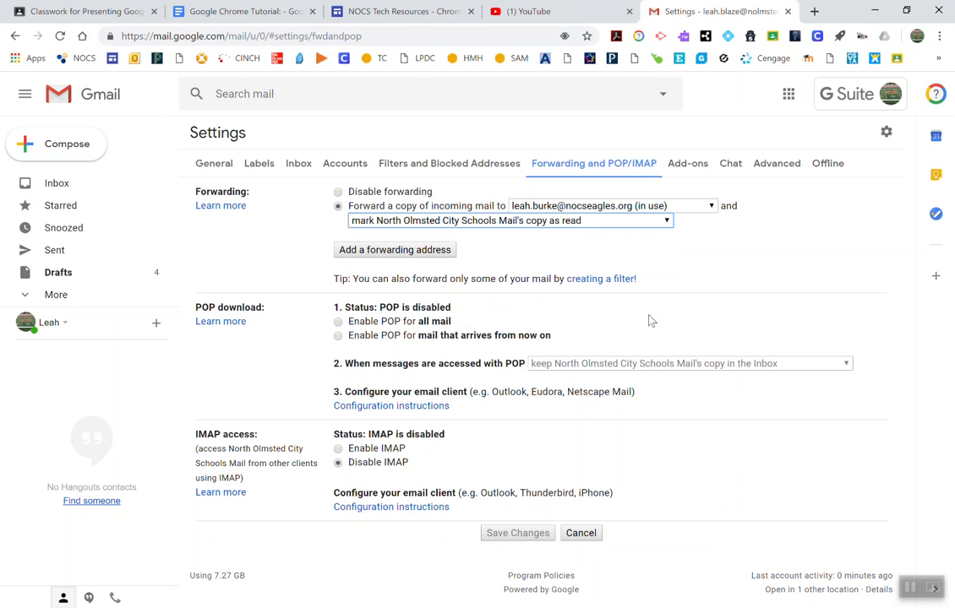
pyautogui.moveTo(512, 534)
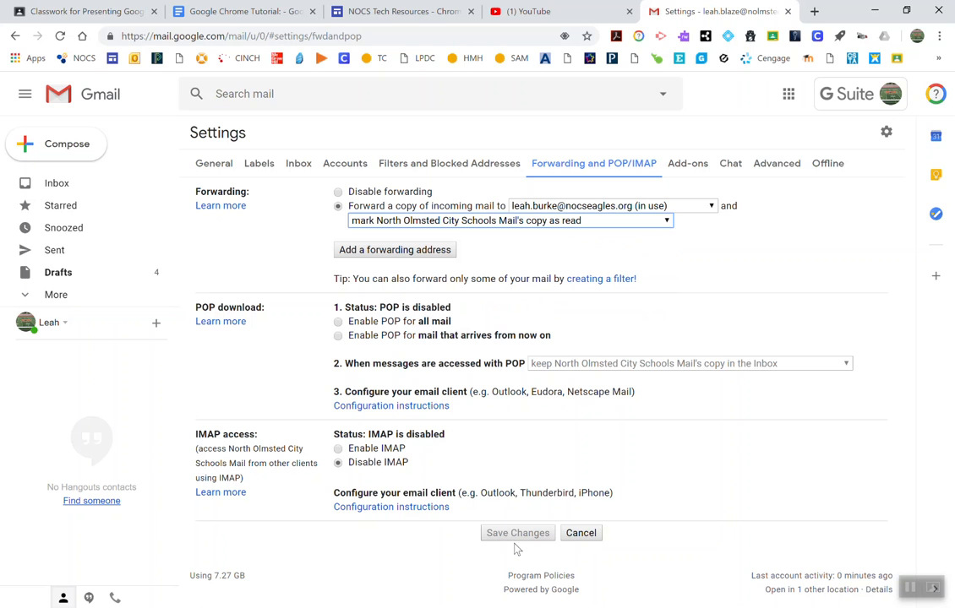
pyautogui.moveTo(828, 600)
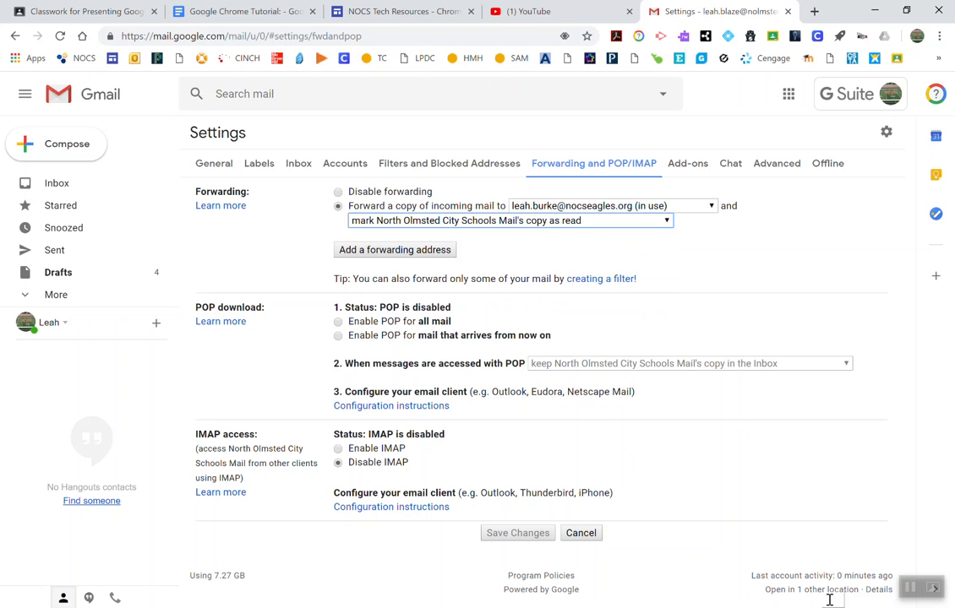